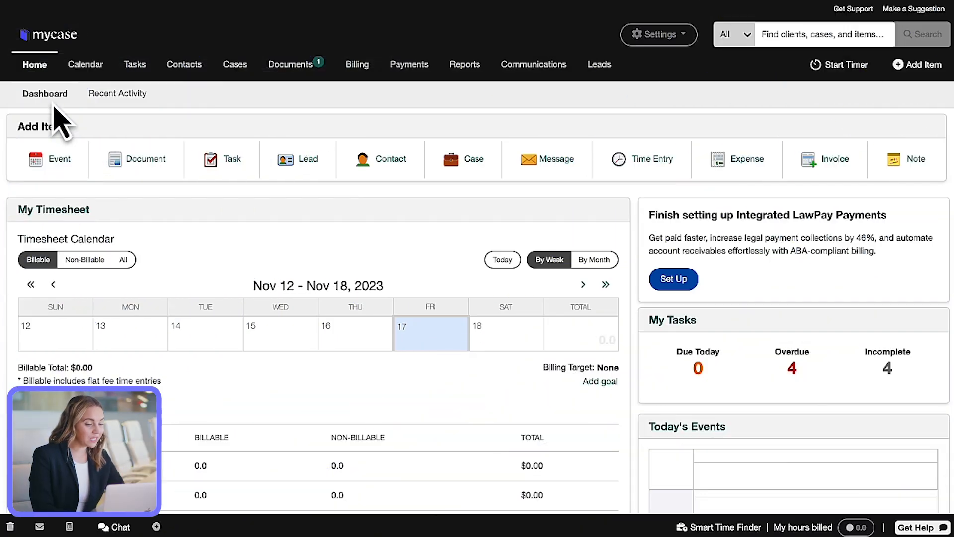
mouse_move(82, 135)
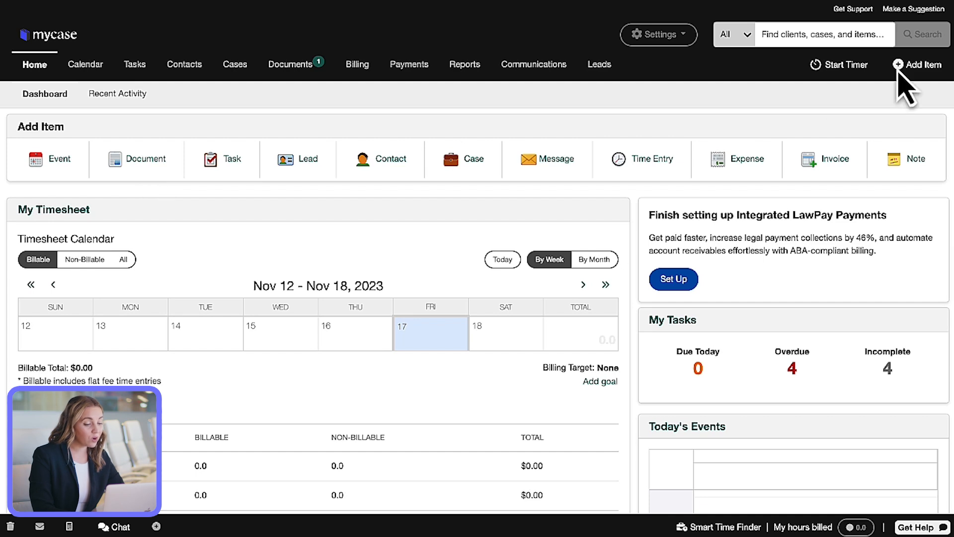
From the dashboard's add-item menu, start a new Document to open the Add Document dialog.
left_click(923, 64)
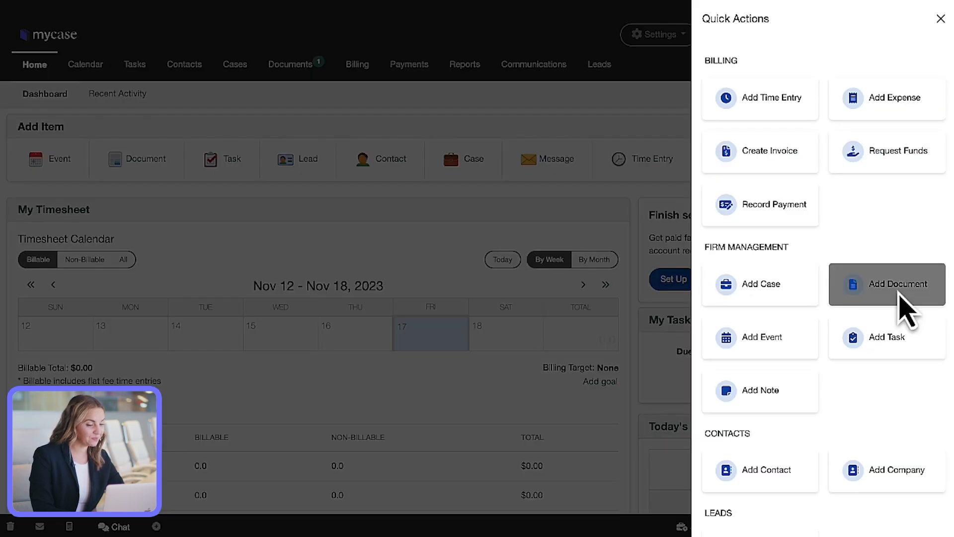
left_click(896, 284)
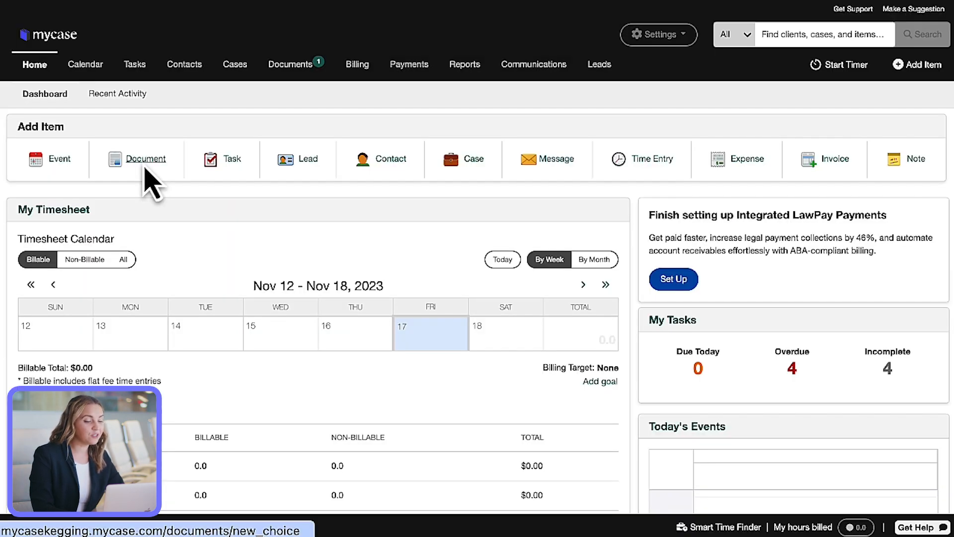
left_click(145, 158)
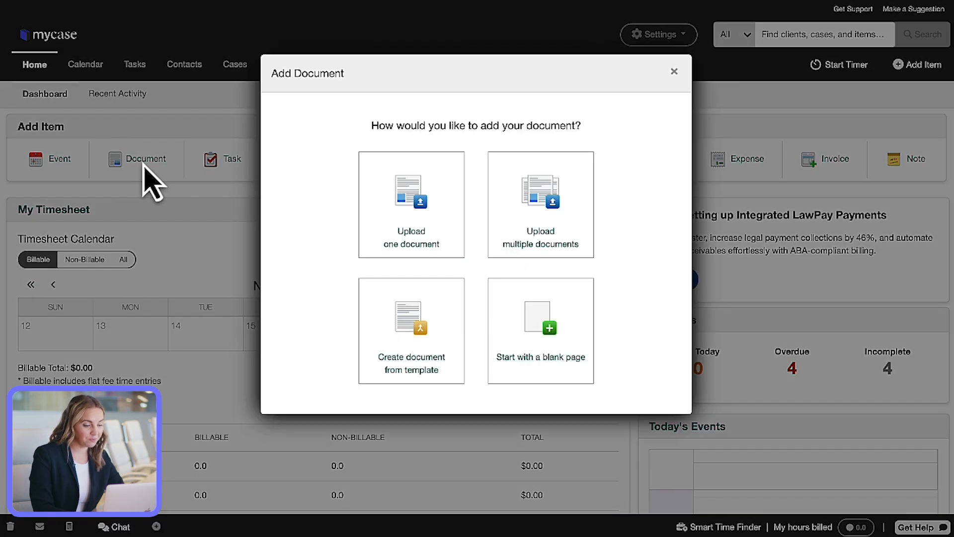
mouse_move(222, 207)
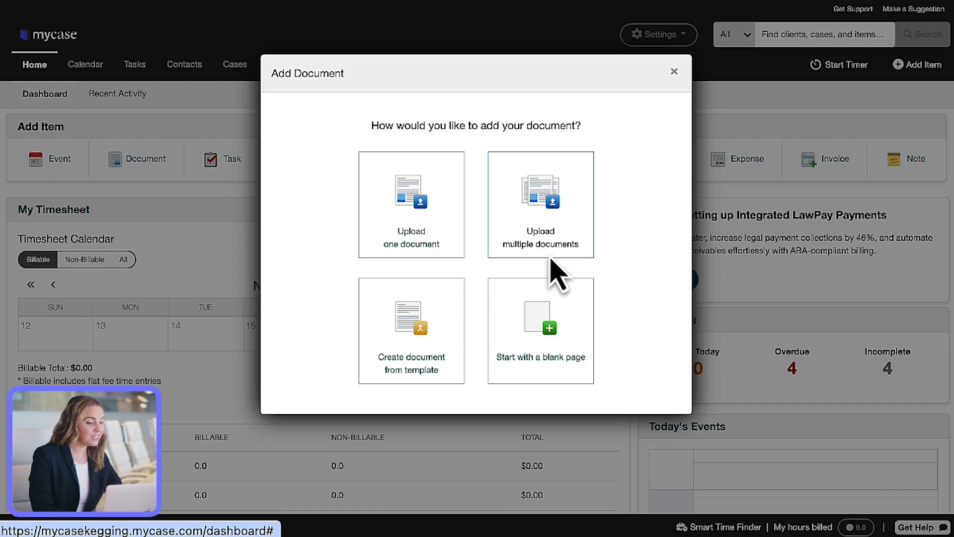
mouse_move(515, 266)
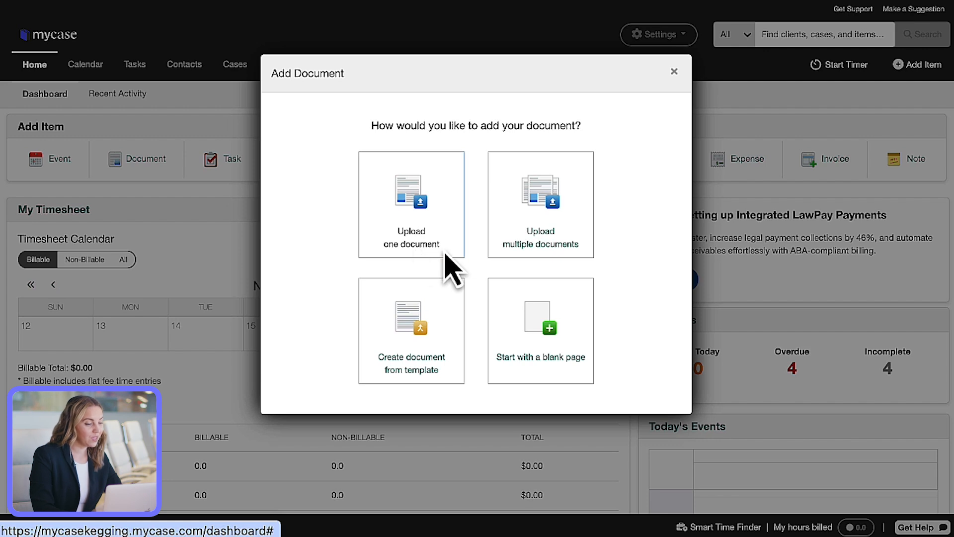
Choose single-document upload and scroll down the upload form.
left_click(411, 204)
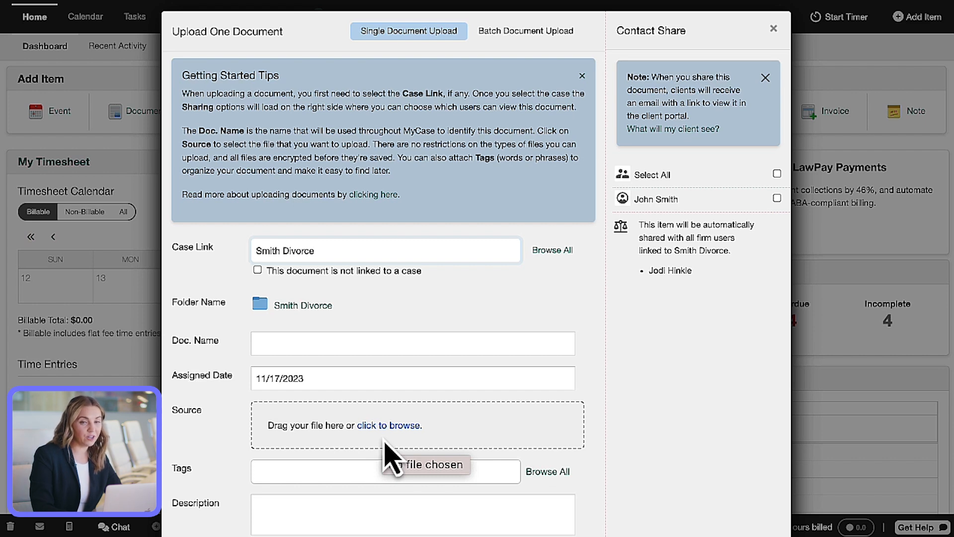
mouse_move(348, 486)
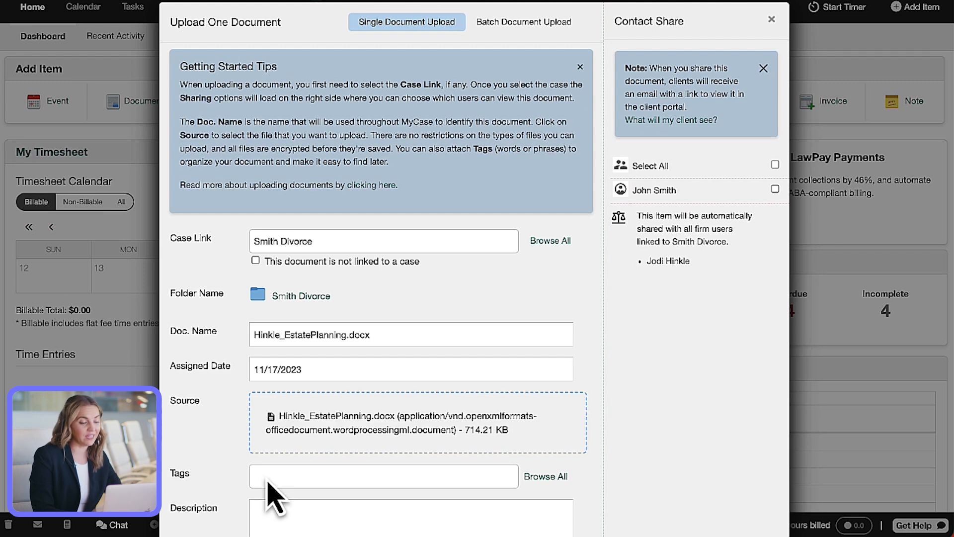
scroll("down", 3)
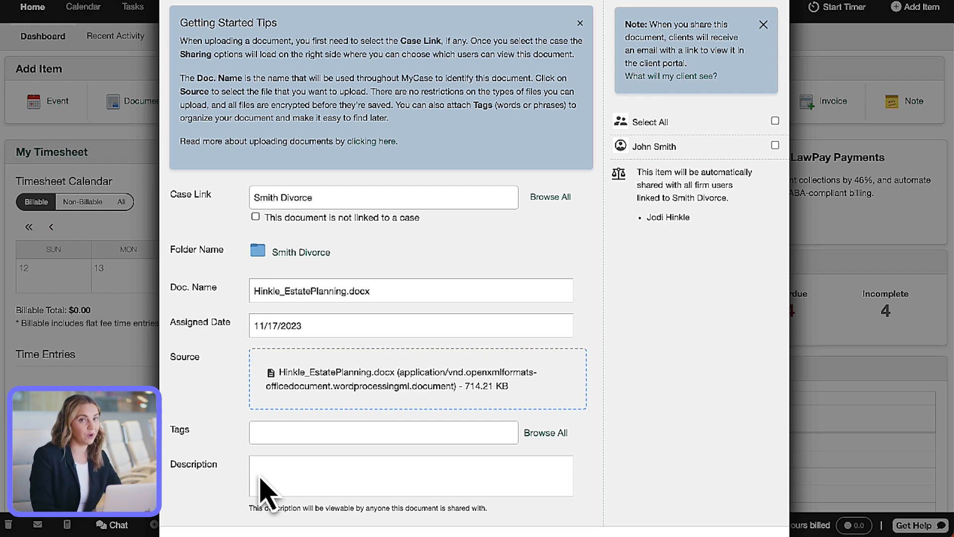
mouse_move(779, 164)
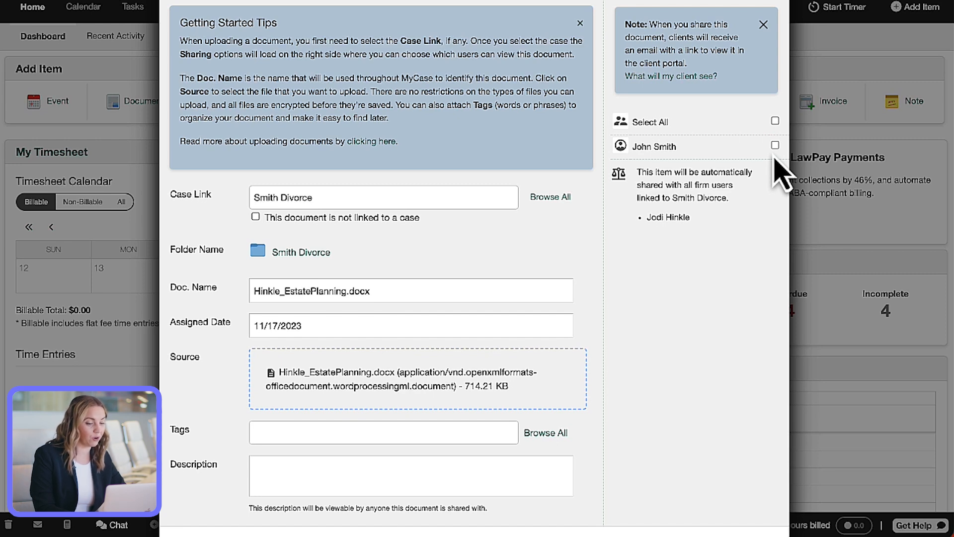
Share the upload with the client contact, then go to Documents > Case Documents.
left_click(292, 6)
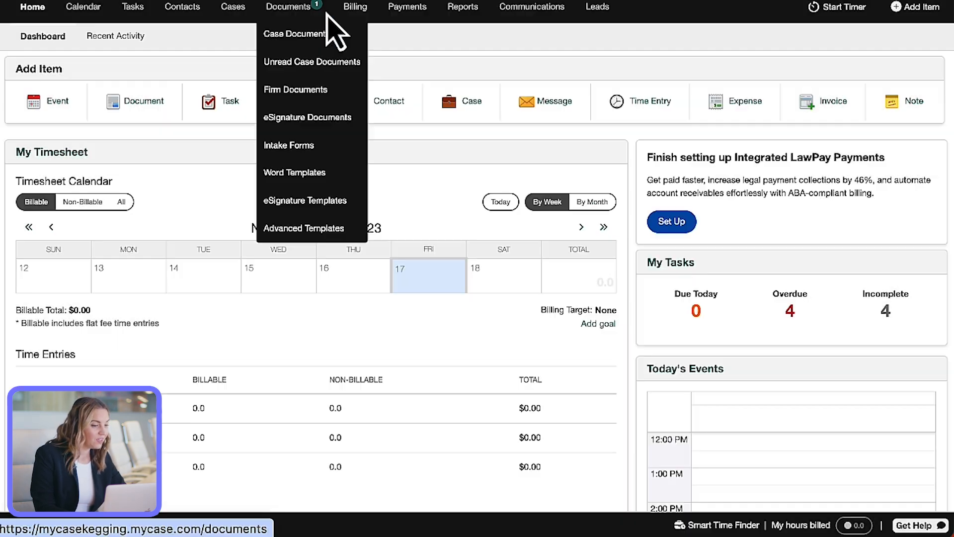
mouse_move(334, 30)
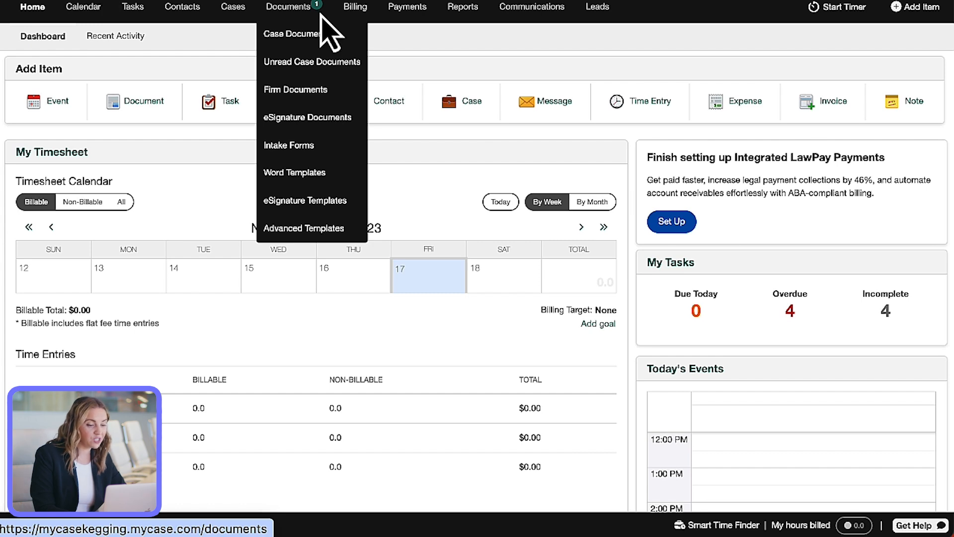
mouse_move(256, 100)
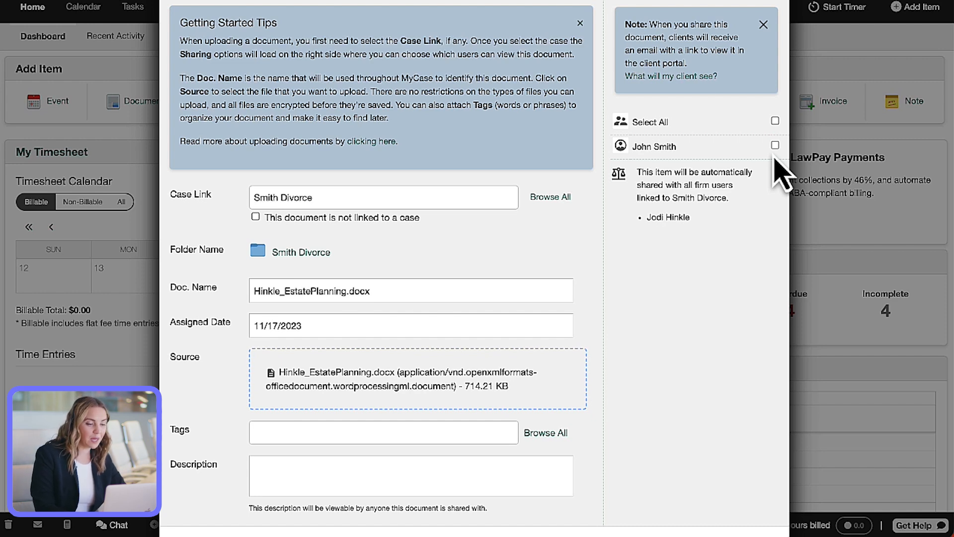
left_click(289, 7)
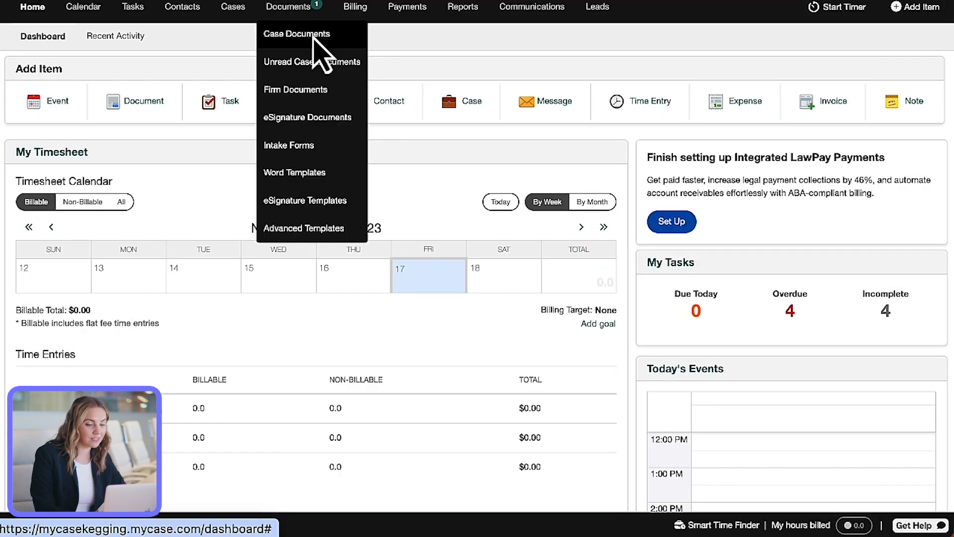
left_click(296, 34)
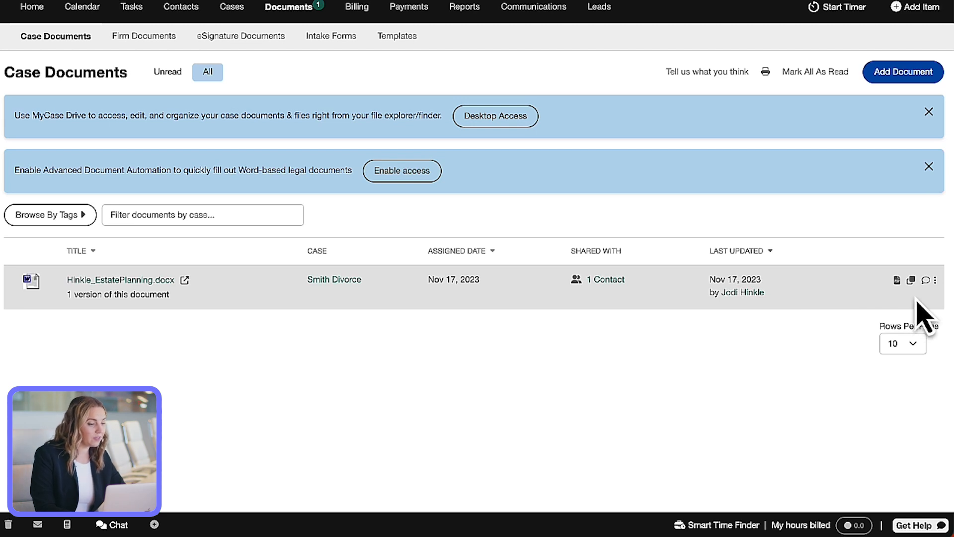
mouse_move(935, 281)
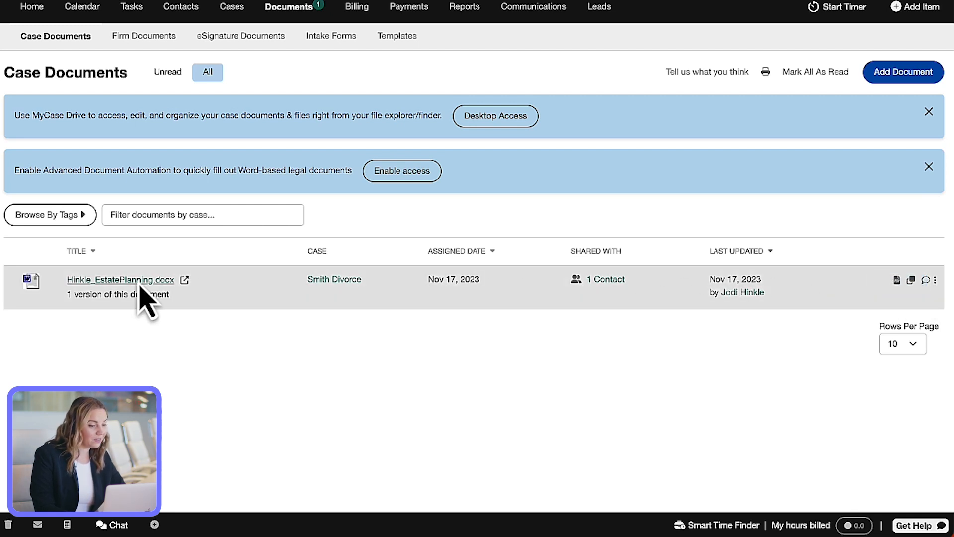
Open the Hinkle_EstatePlanning.docx entry in Case Documents to view its details.
left_click(121, 279)
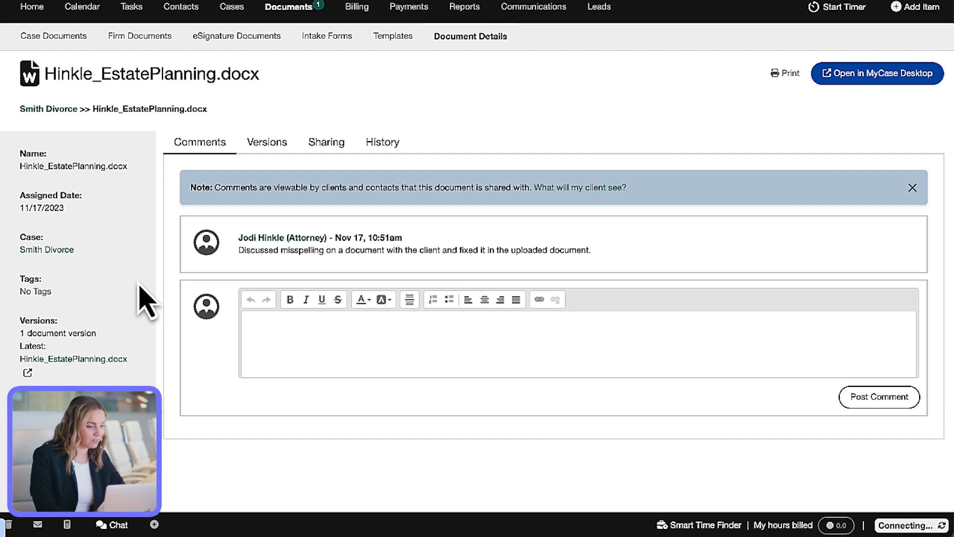
scroll("down", 3)
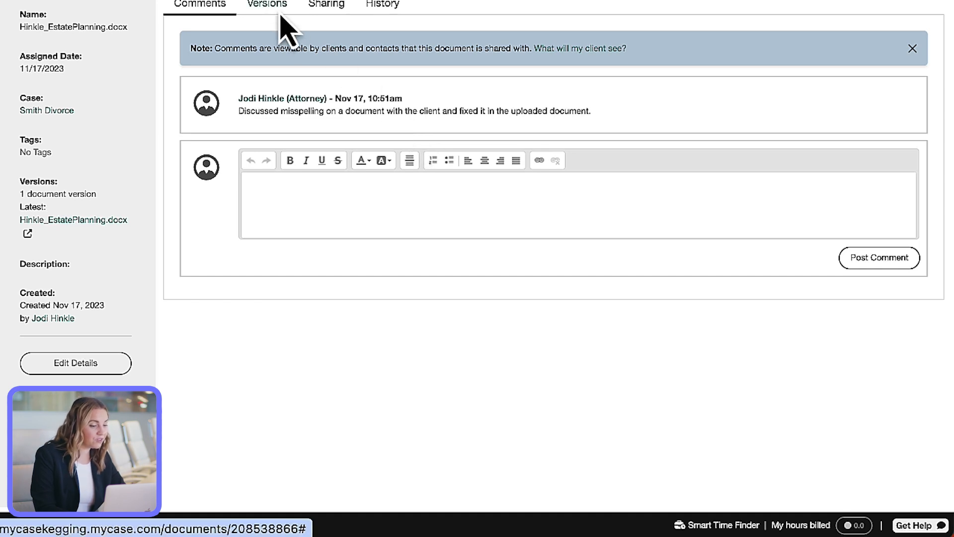
mouse_move(329, 27)
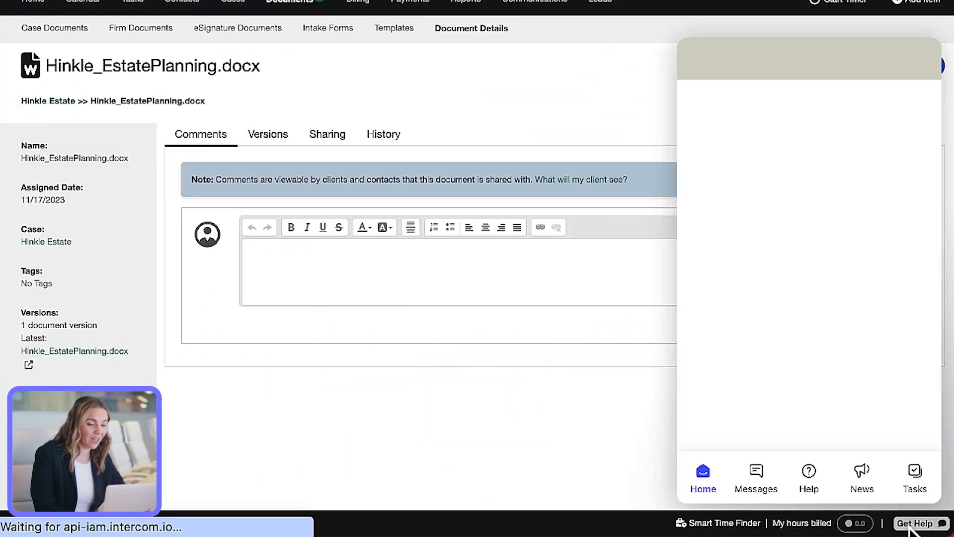
Open the help panel and browse the help collections about documents.
left_click(808, 474)
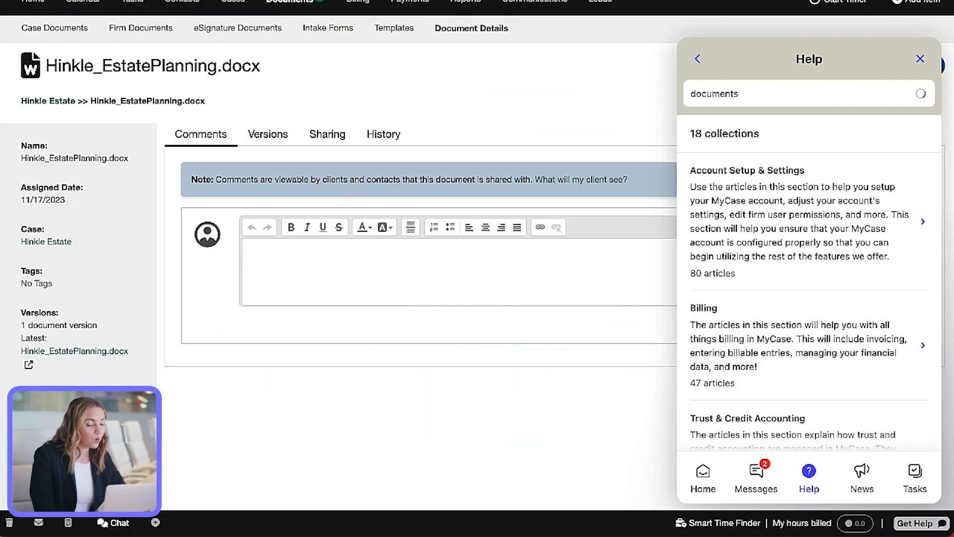